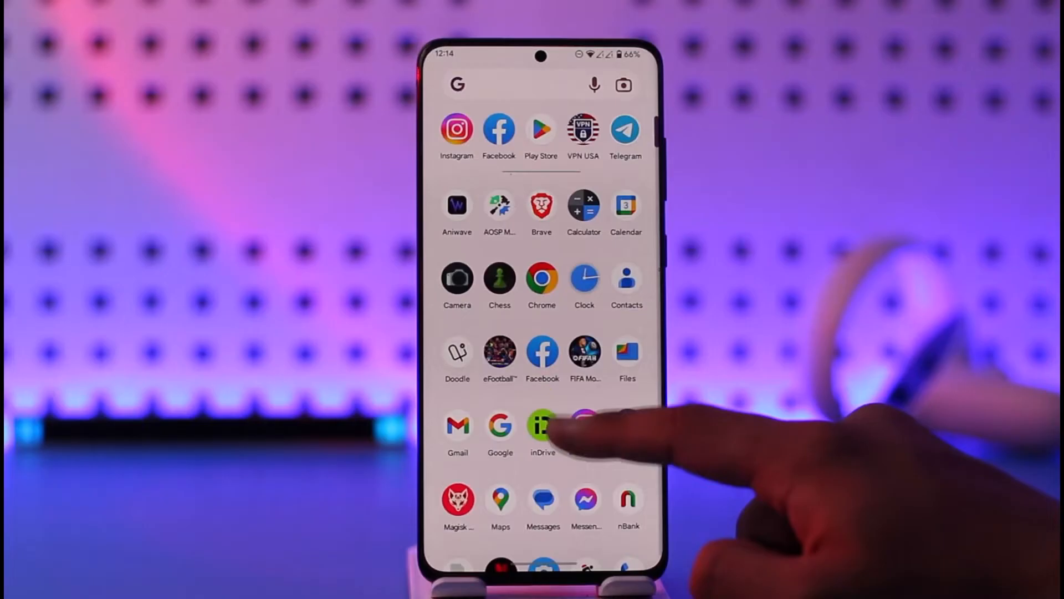
# Launch Telegram from the app drawer and decline the contacts permission request.
pyautogui.click(625, 129)
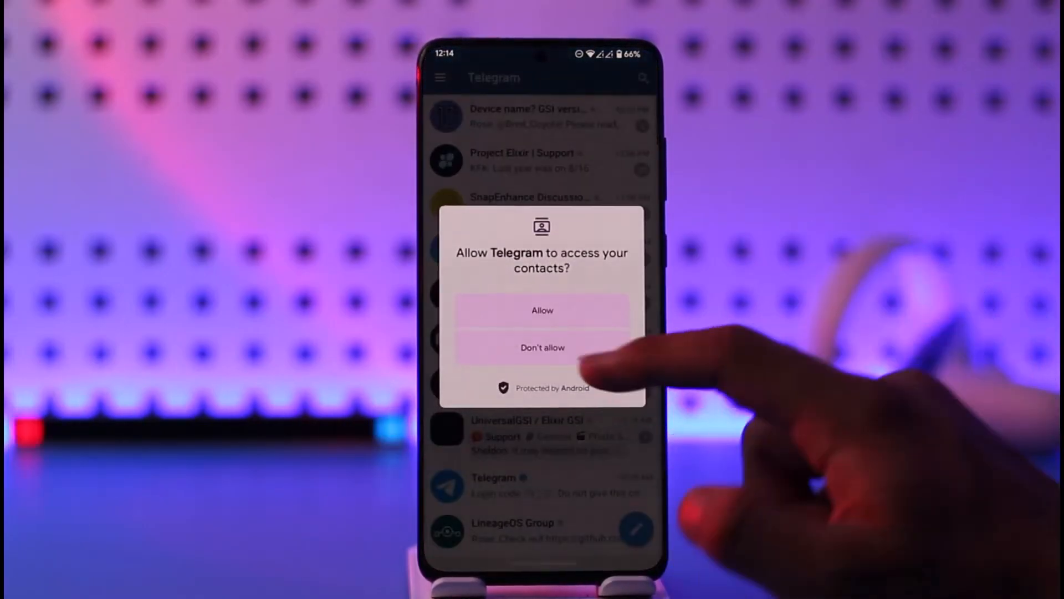
pyautogui.click(542, 348)
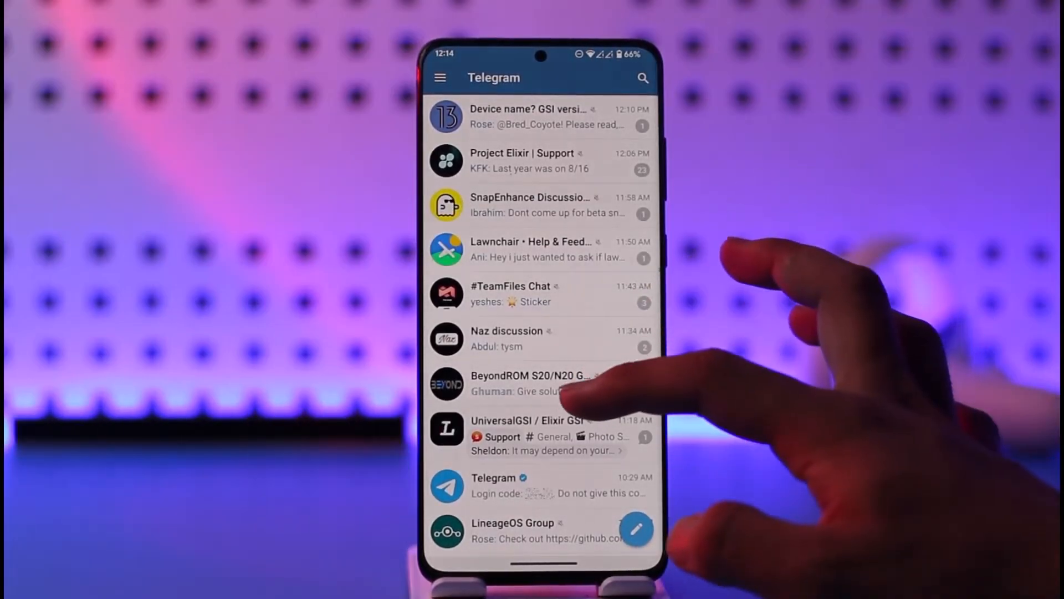
pyautogui.click(506, 338)
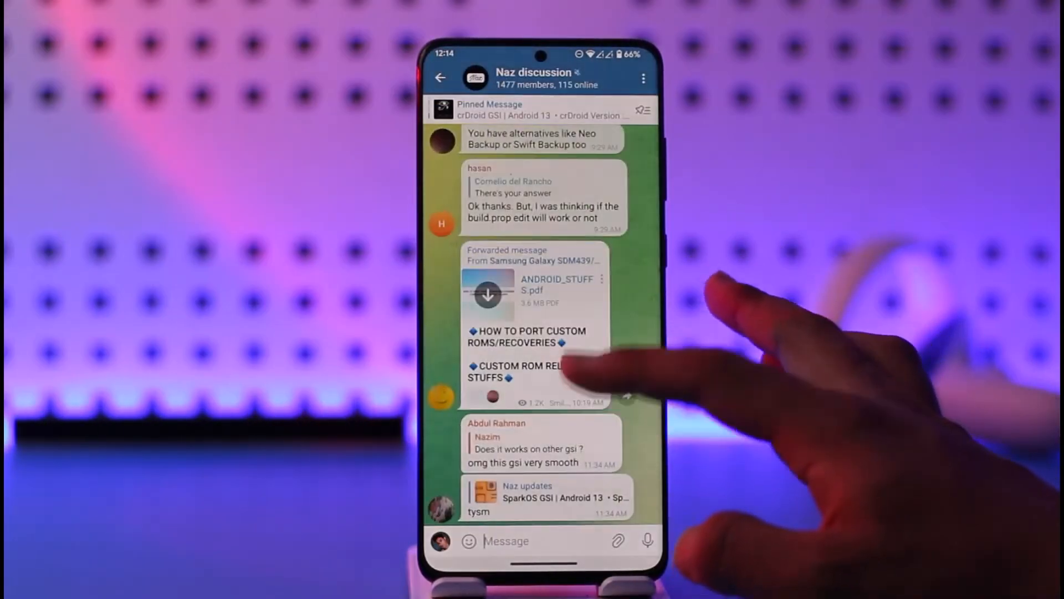
pyautogui.click(536, 370)
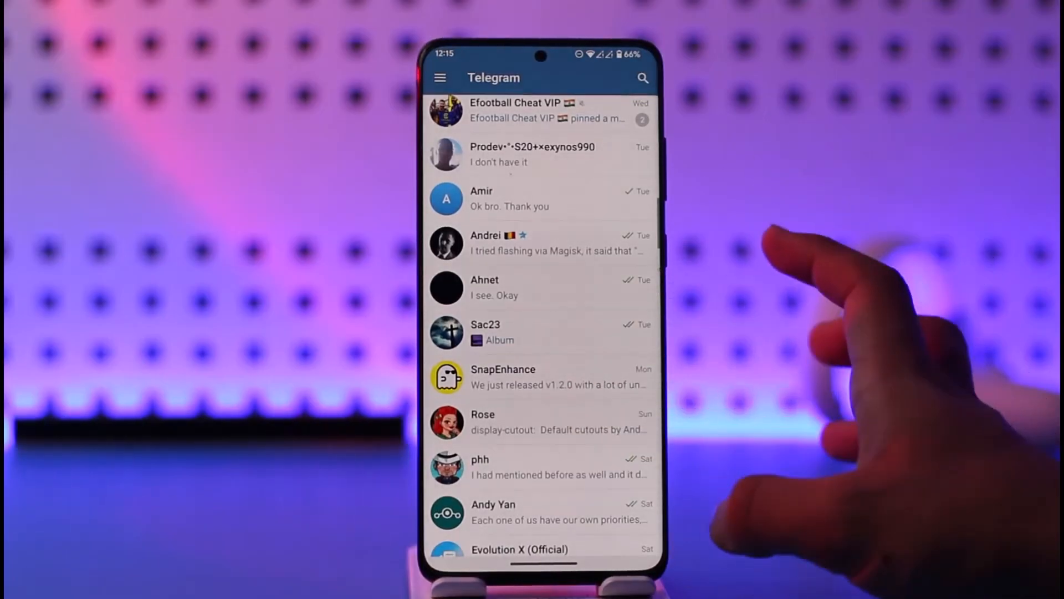
pyautogui.click(485, 333)
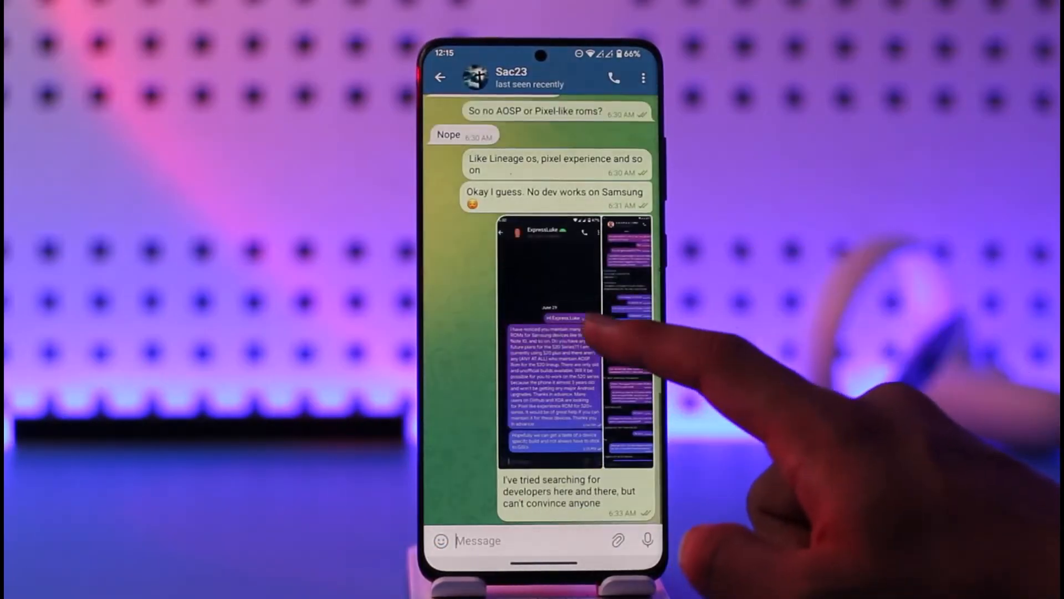
pyautogui.click(577, 340)
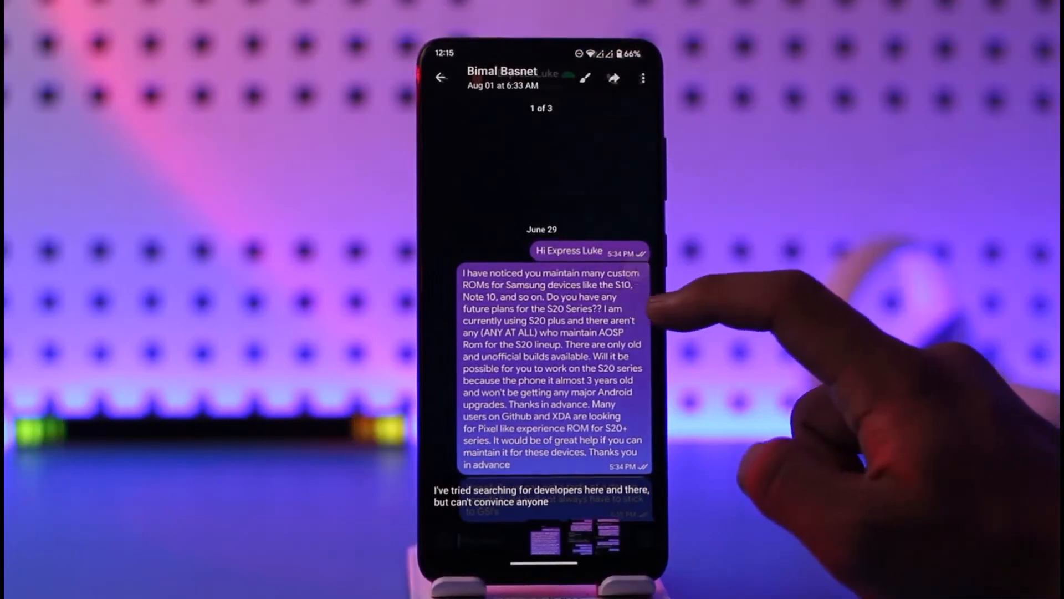
pyautogui.click(442, 77)
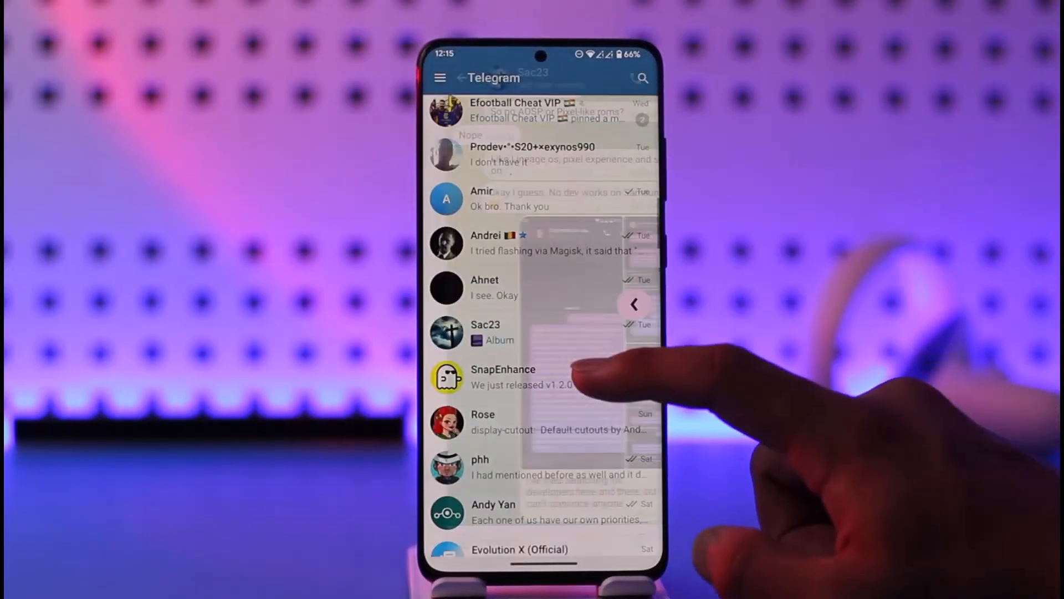